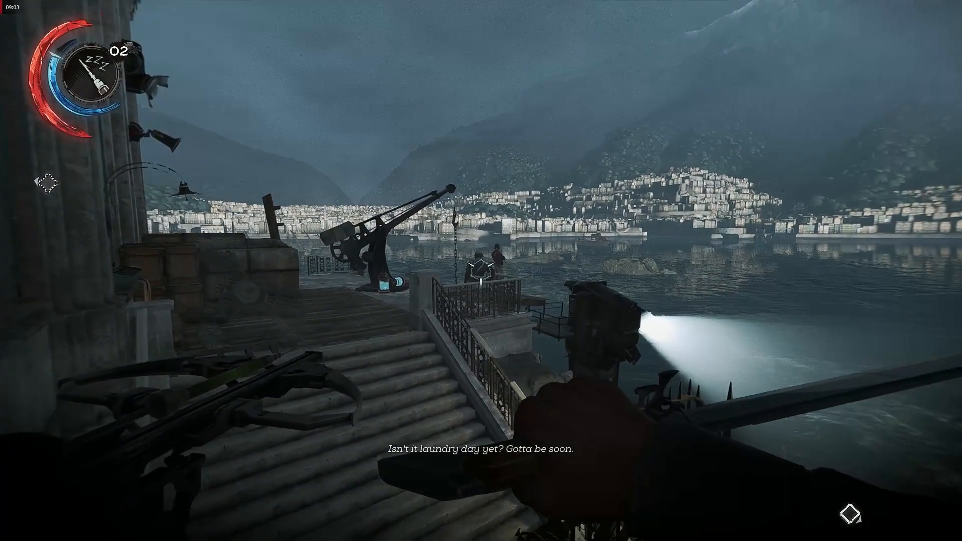
pyautogui.press('z')
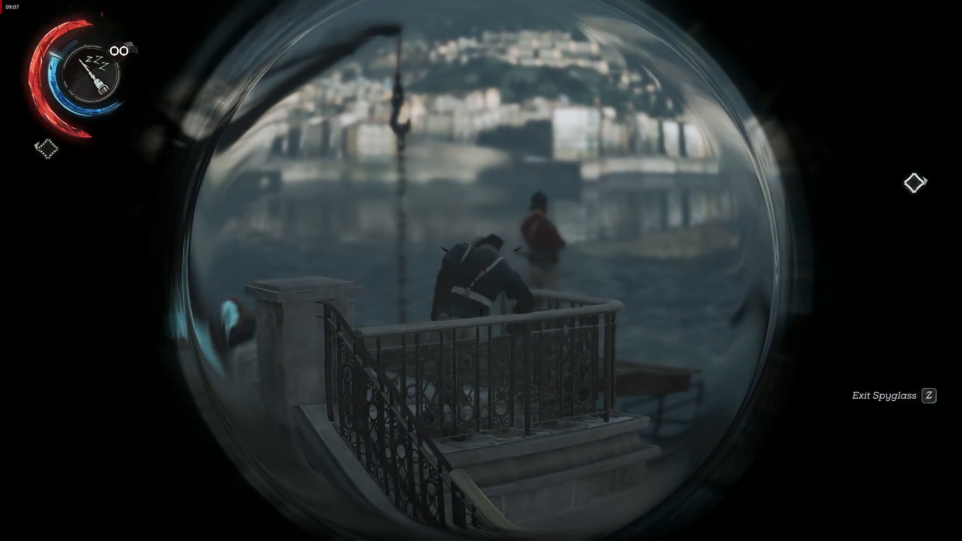
pyautogui.press('z')
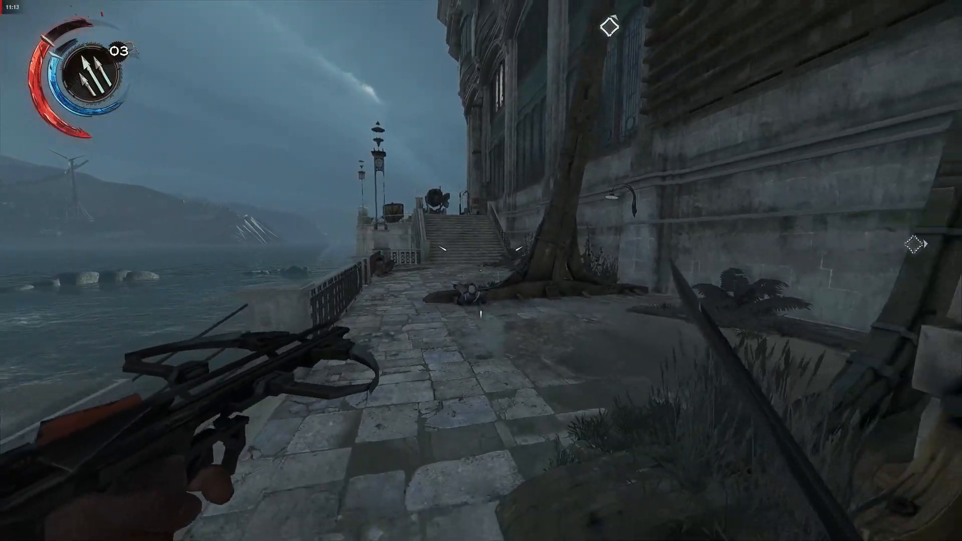
pyautogui.click(483, 277)
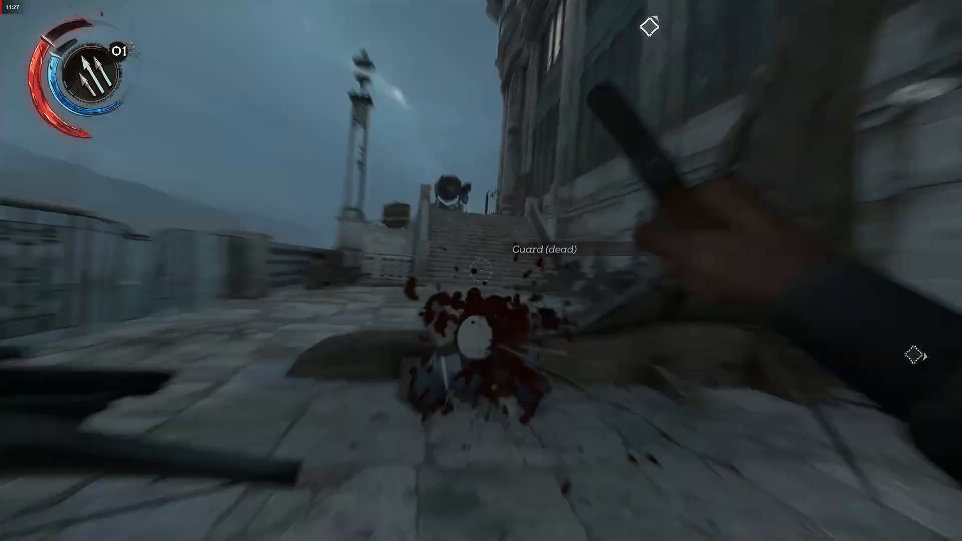